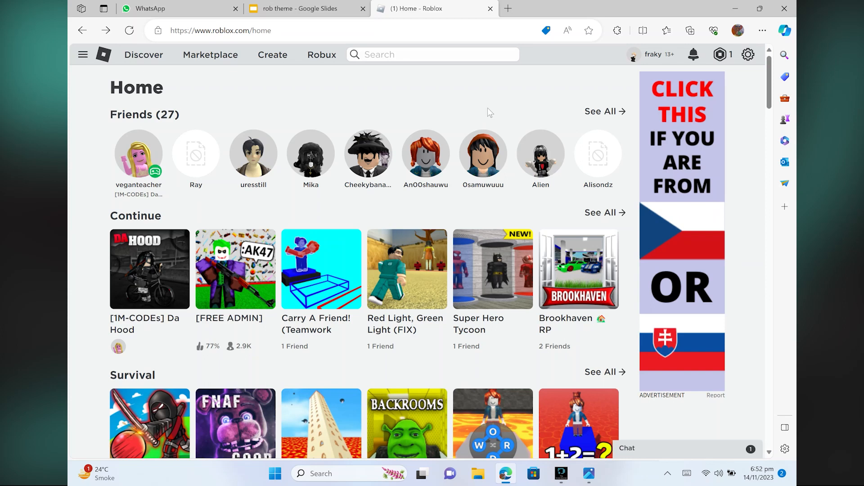
mouse_move(489, 113)
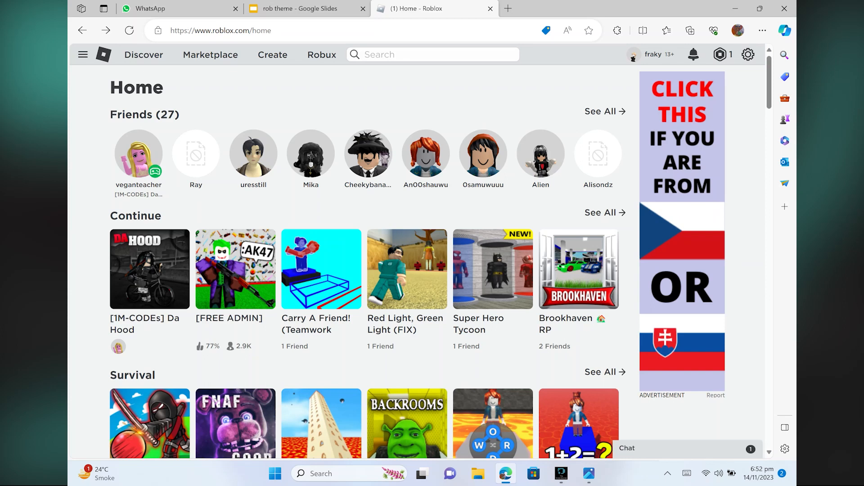
mouse_move(489, 113)
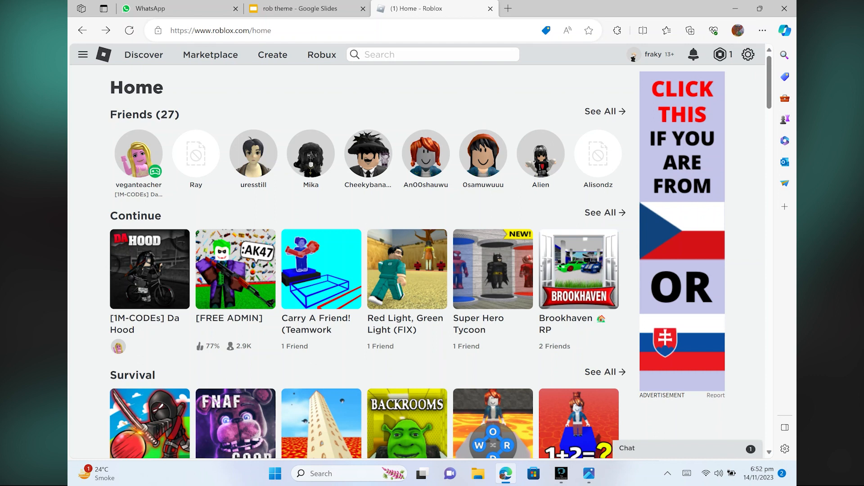
mouse_move(490, 112)
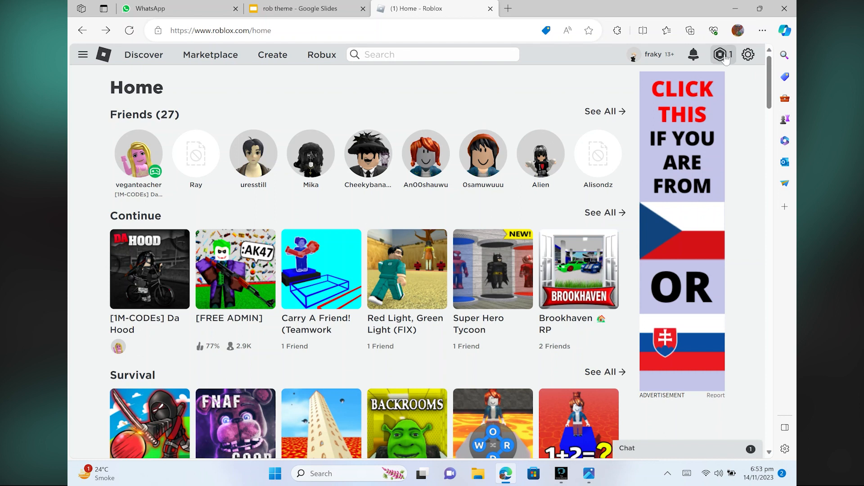
- From the Robux menu, pick the 400 Robux package and choose Redeem Roblox Card as payment
left_click(722, 54)
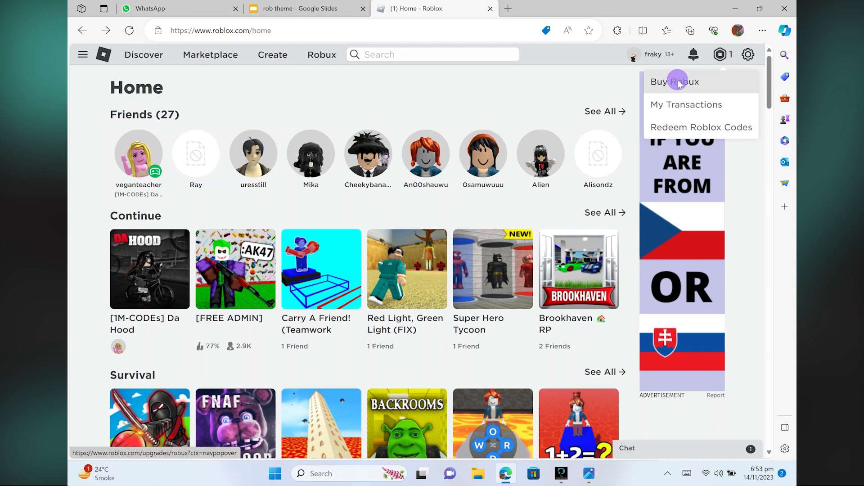
left_click(675, 82)
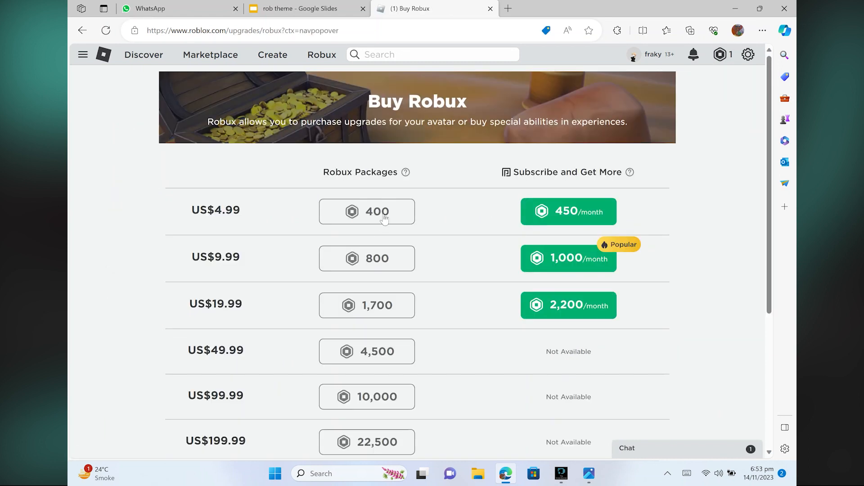
left_click(366, 211)
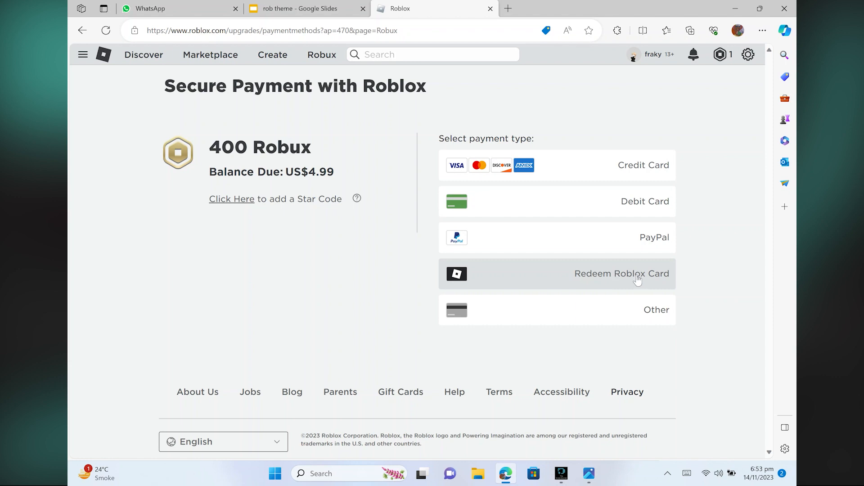
left_click(621, 273)
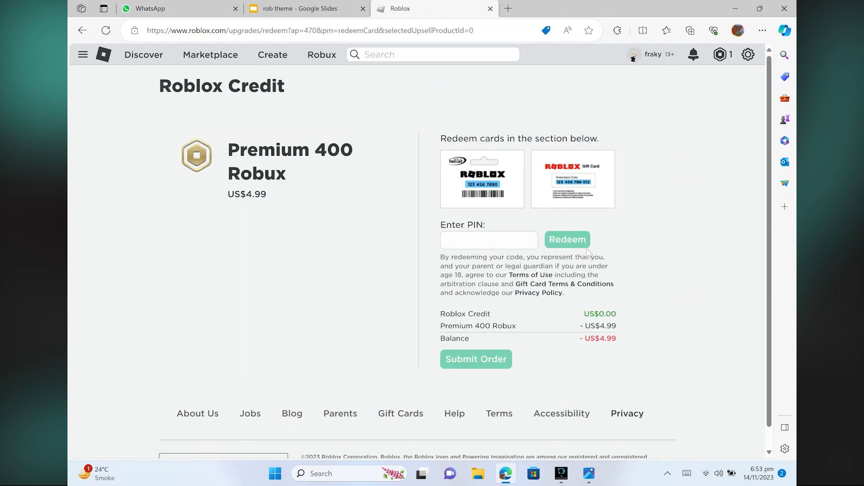
mouse_move(552, 308)
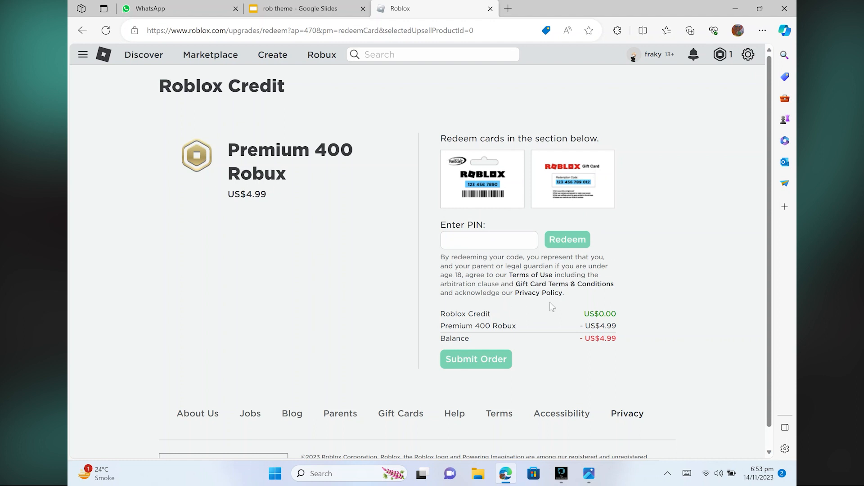
mouse_move(460, 255)
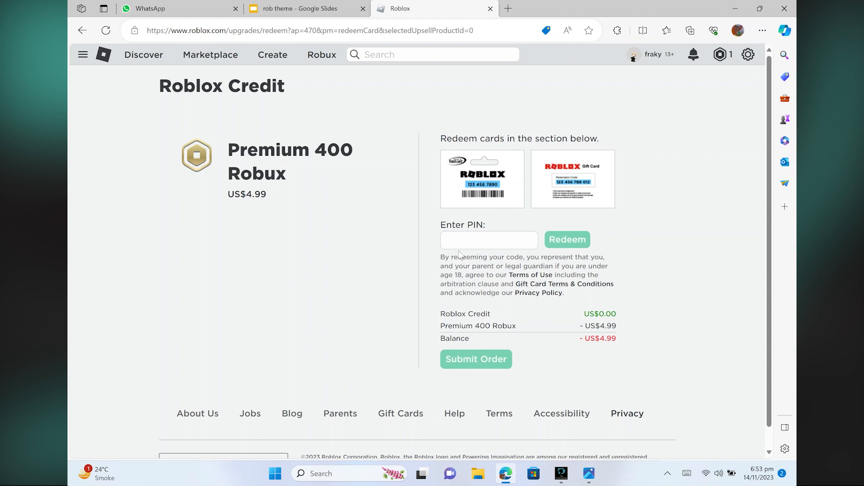
mouse_move(491, 289)
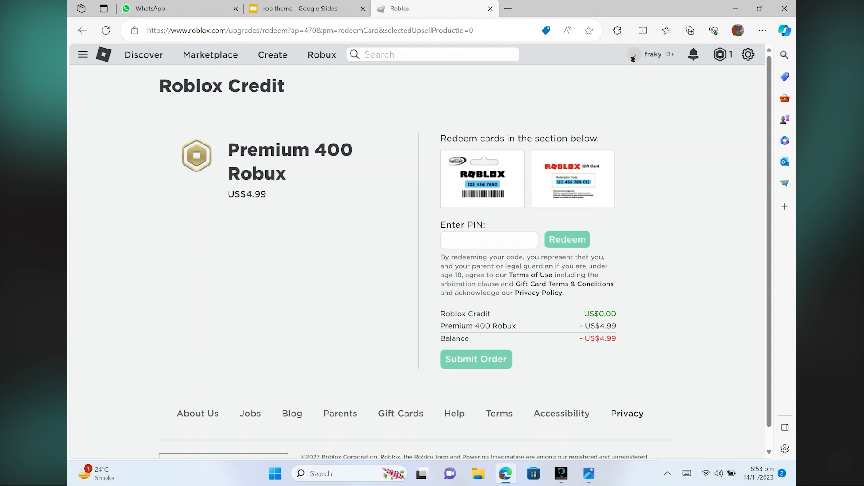
mouse_move(491, 289)
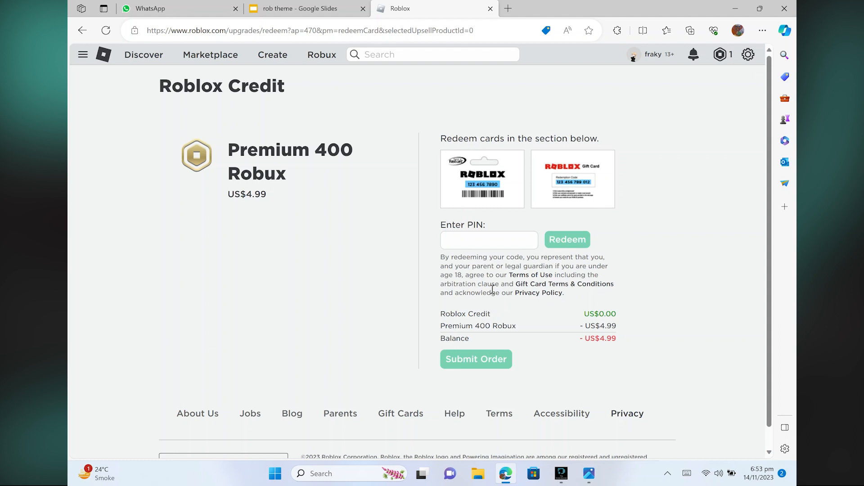